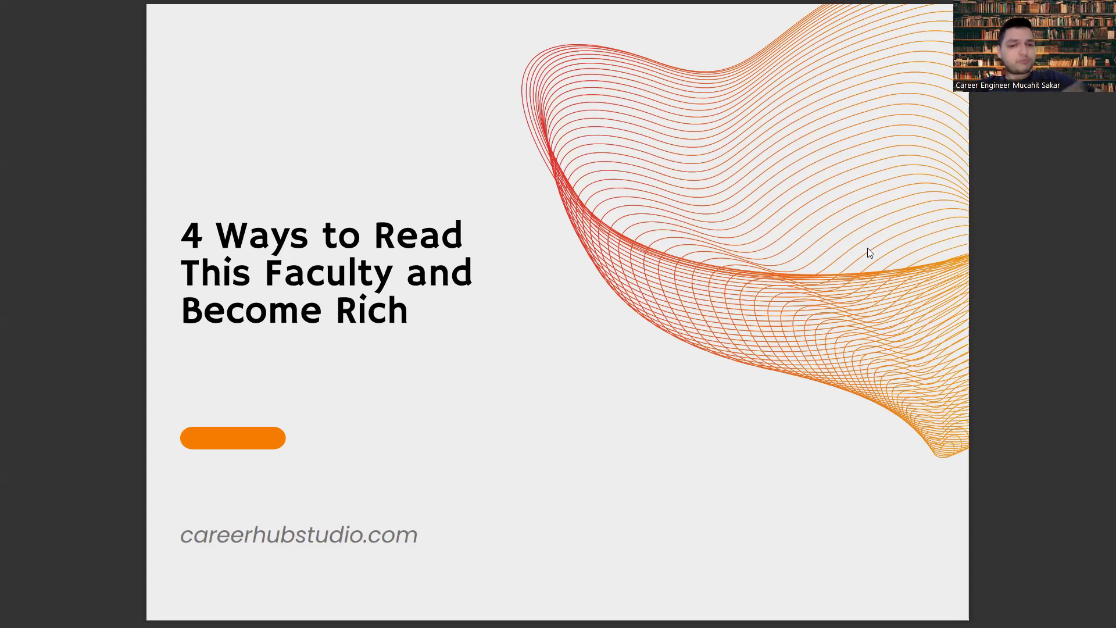
- Advance the slideshow from the title slide through the 1) Network slide
key(Right)
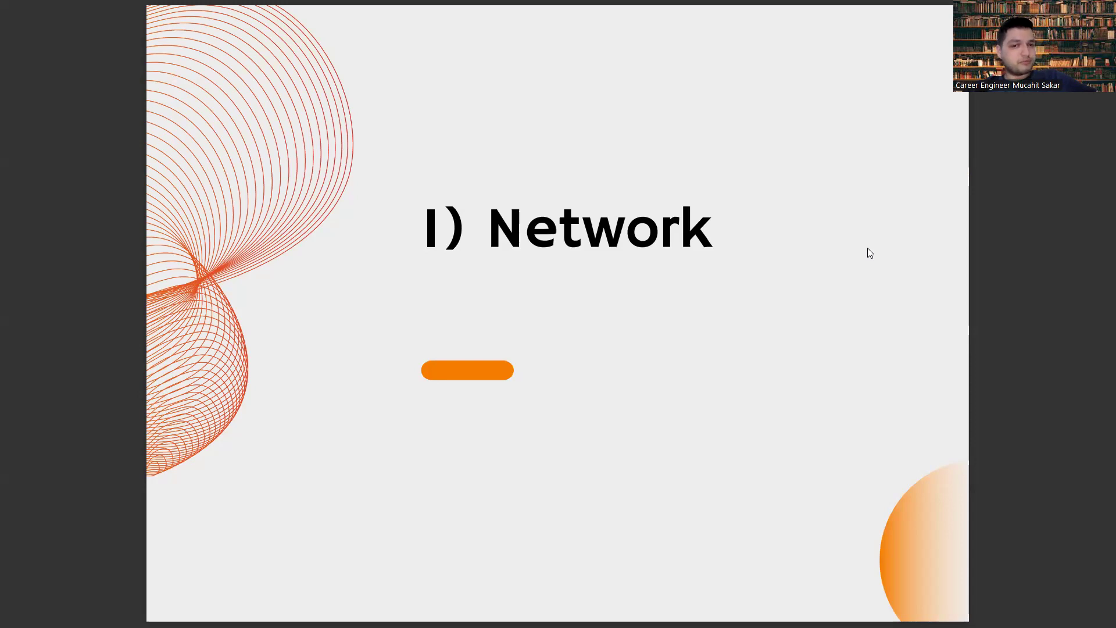
key(right)
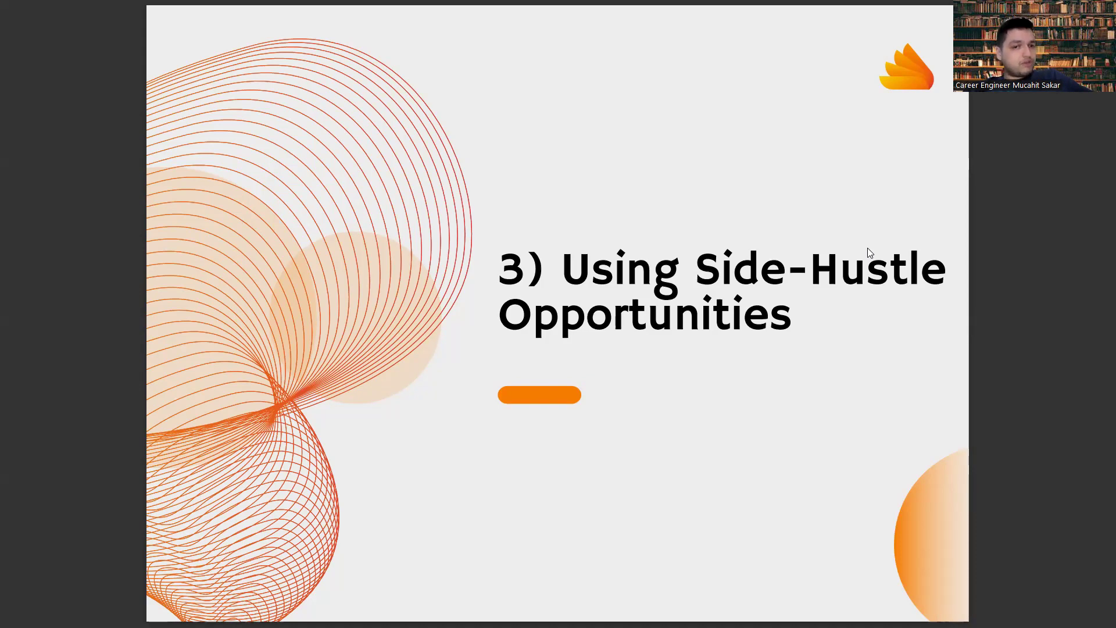
- Advance the slideshow one slide past the Network section to 3) Using Side-Hustle Opportunities
key(right)
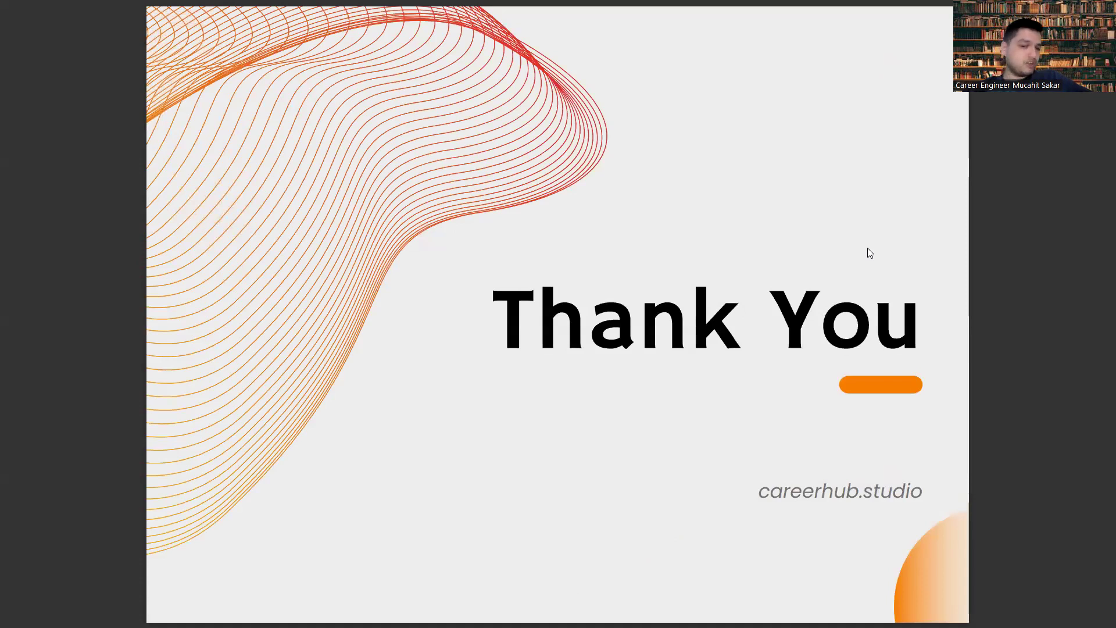
mouse_move(886, 378)
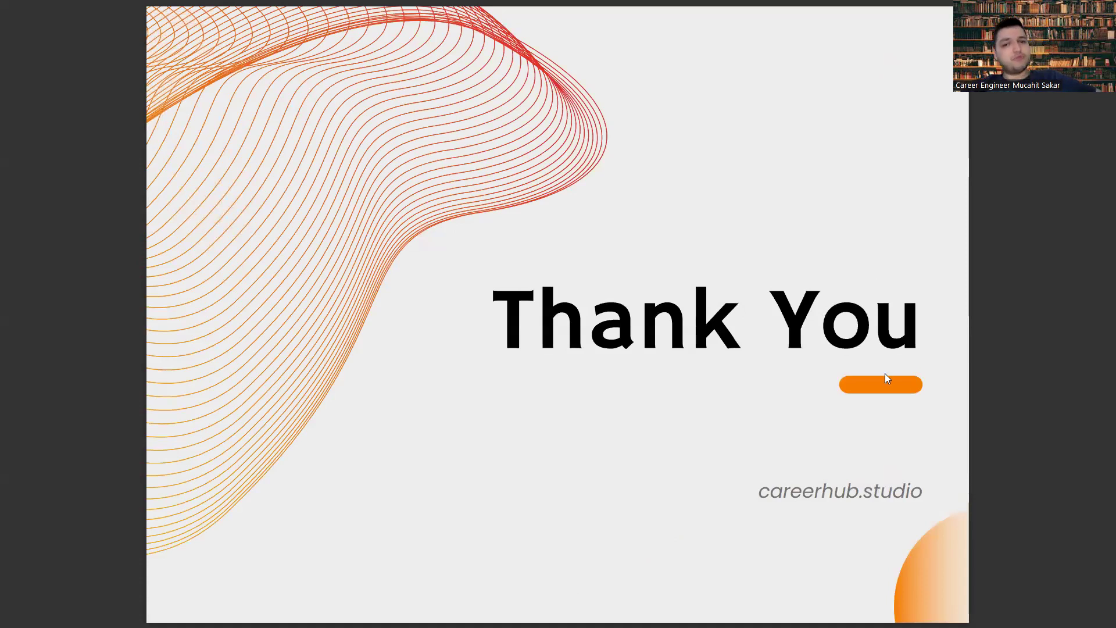